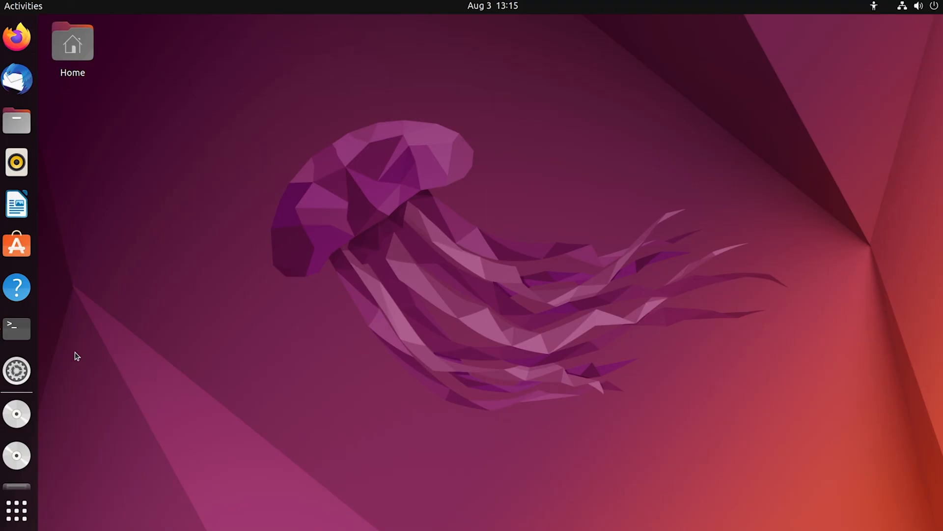
# Launch a Terminal window from the Ubuntu dock
pyautogui.click(16, 327)
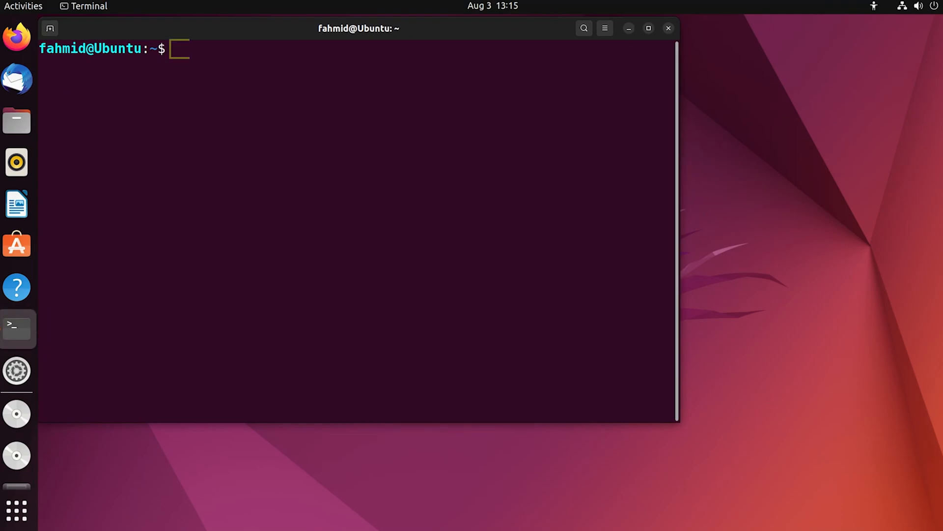
# Run 'sudo apt-get update' to refresh the package lists
pyautogui.write('sudo apt-')
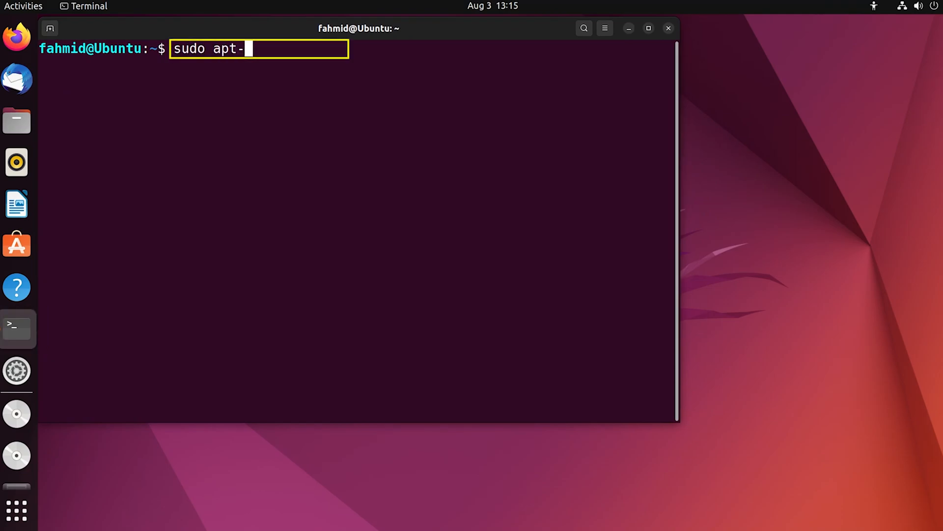
pyautogui.write('get update')
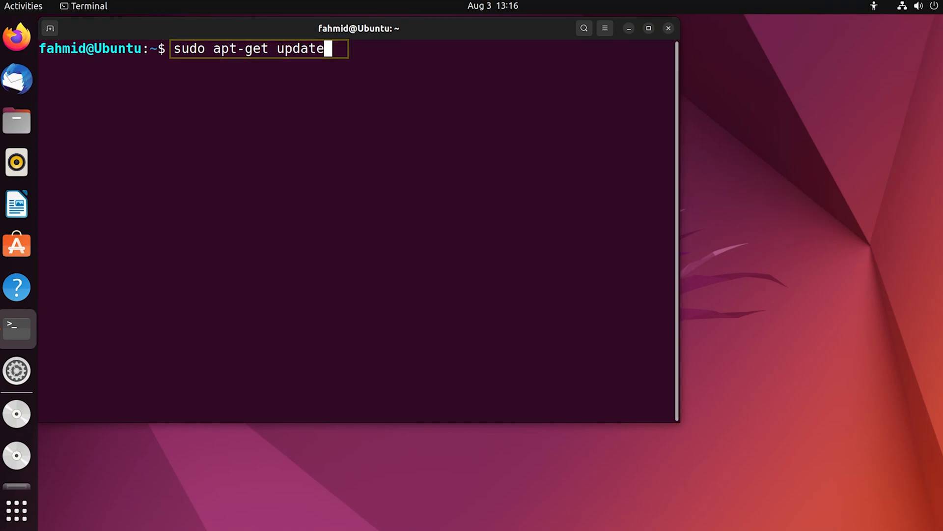
pyautogui.press('Return')
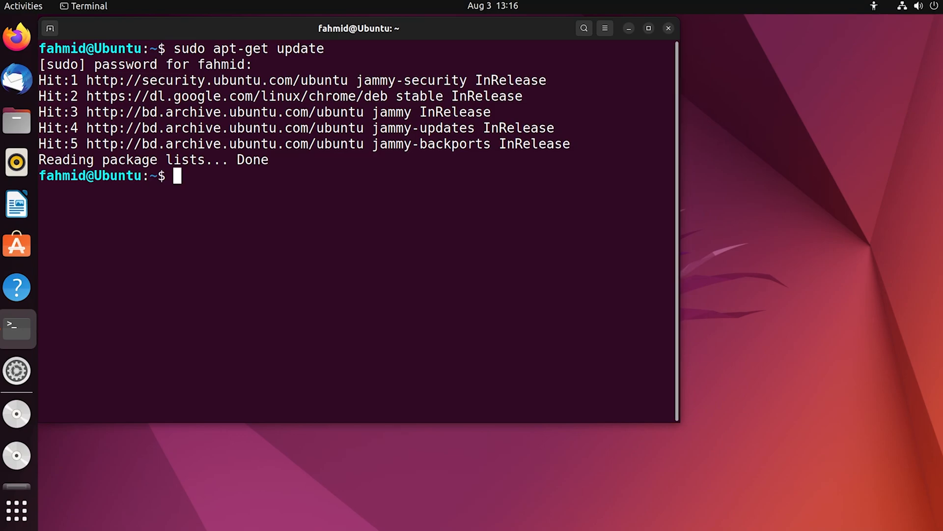
# Run 'sudo apt-get install nodejs', confirming npm 8.5.1 is already newest
pyautogui.write('sudo apt')
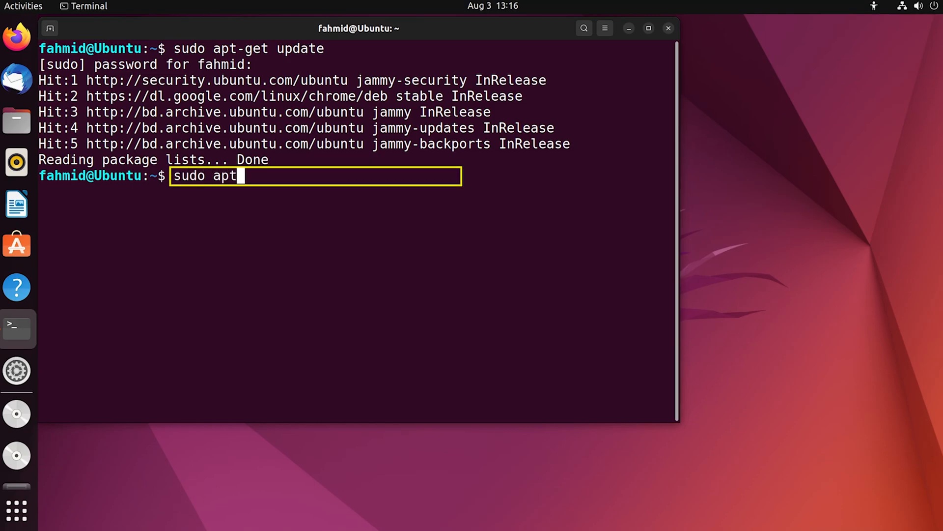
pyautogui.write('-get install node.js')
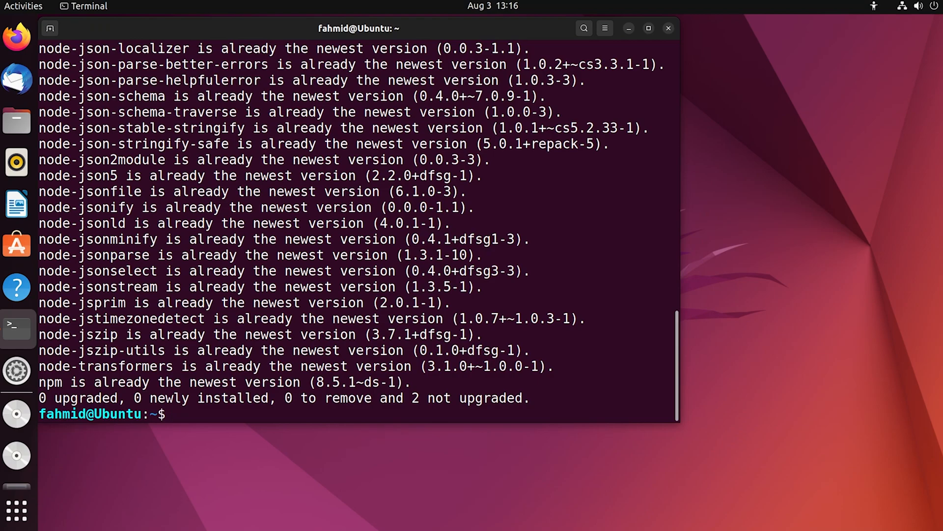
# Check the Node.js version (v12.22.9), then query npm --version
pyautogui.write('node --versio')
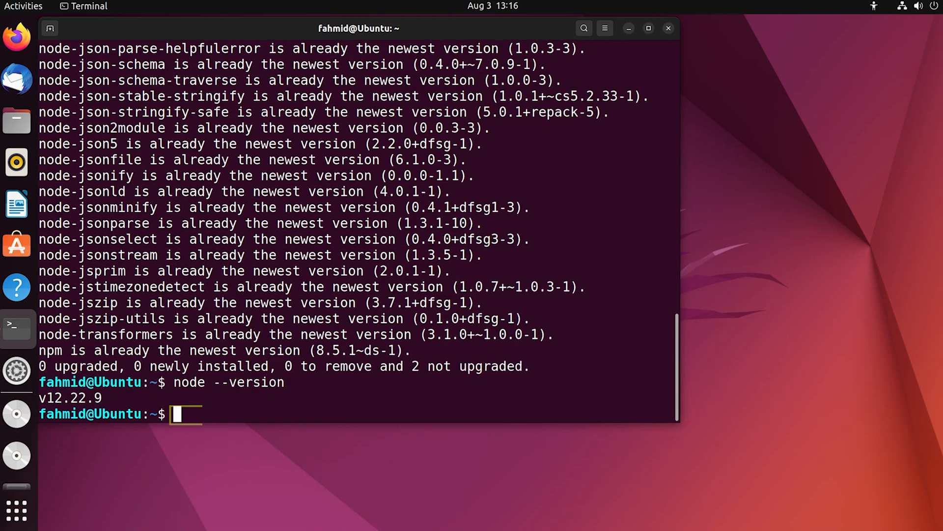
pyautogui.write('npm --ve')
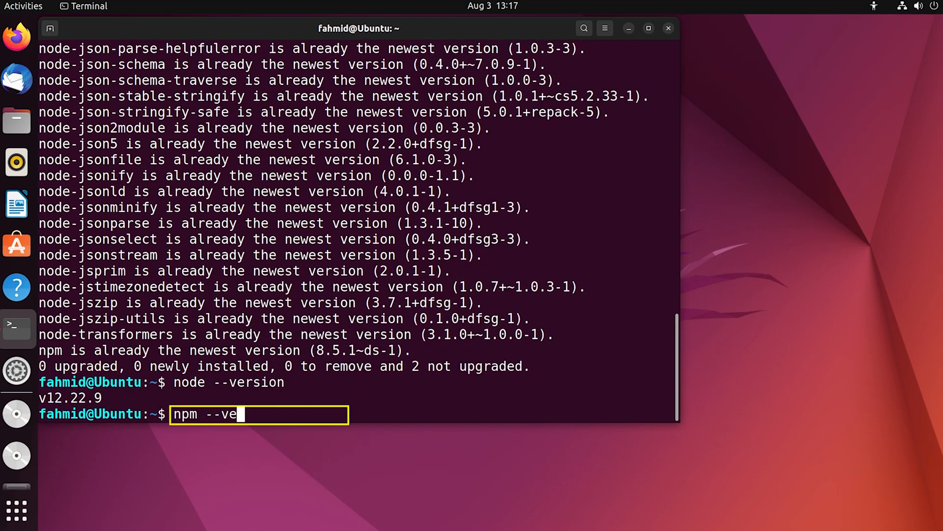